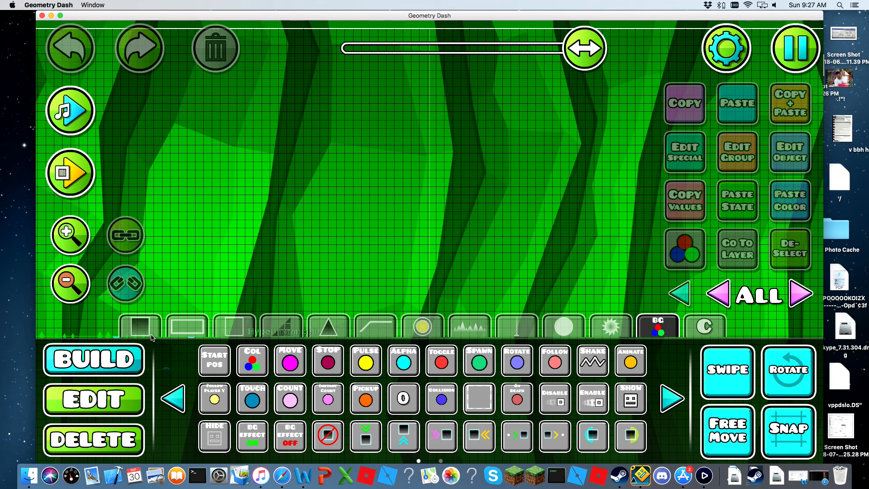
mouse_move(511, 155)
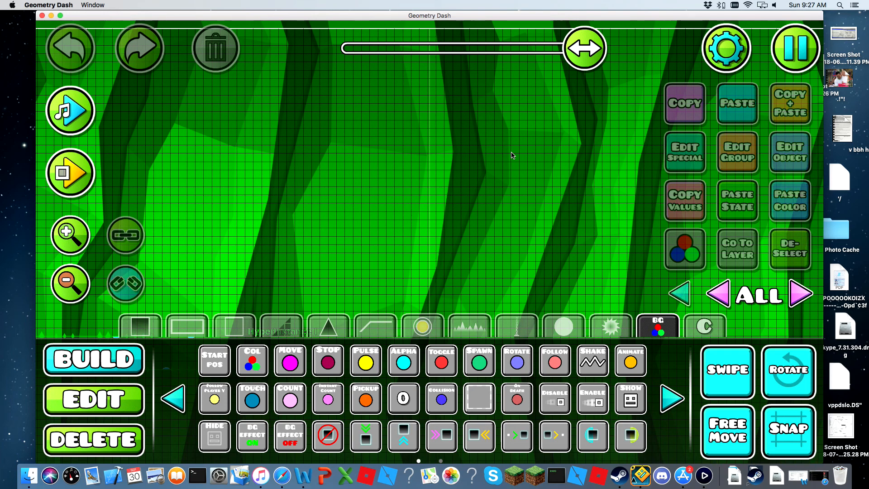
Paste the two-line text object with the Instagram and Discord handles into the level.
left_click(94, 398)
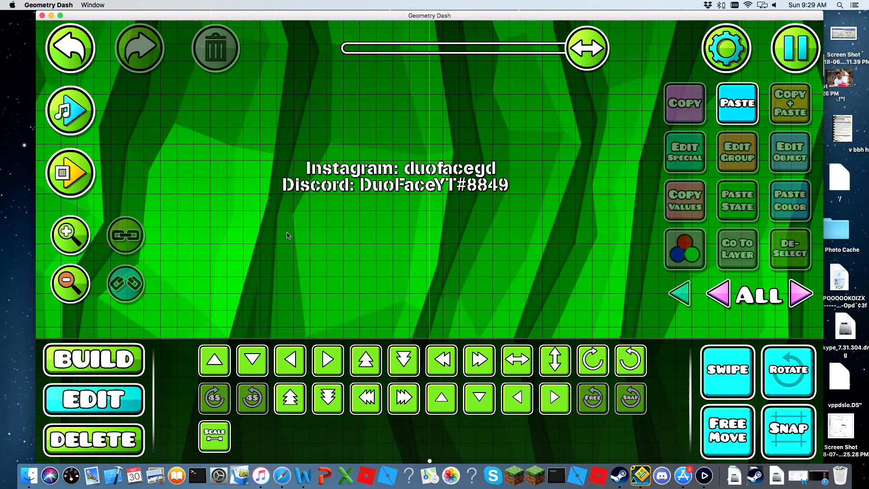
mouse_move(300, 135)
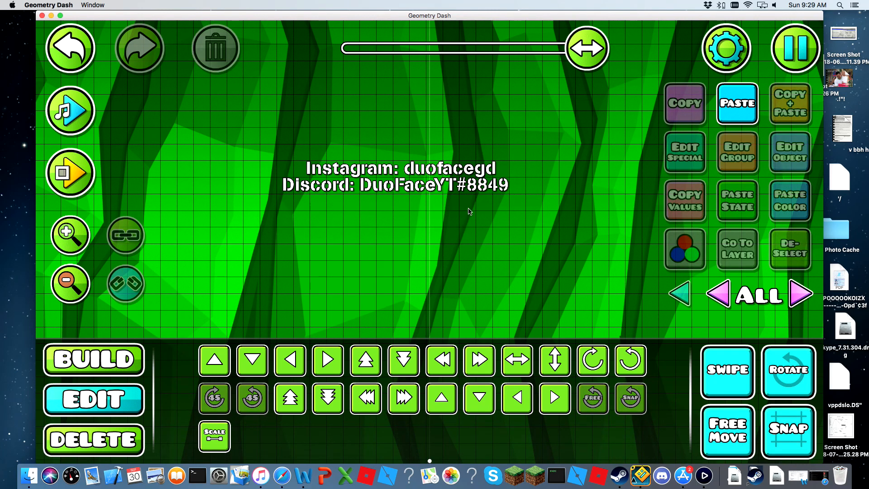
mouse_move(449, 194)
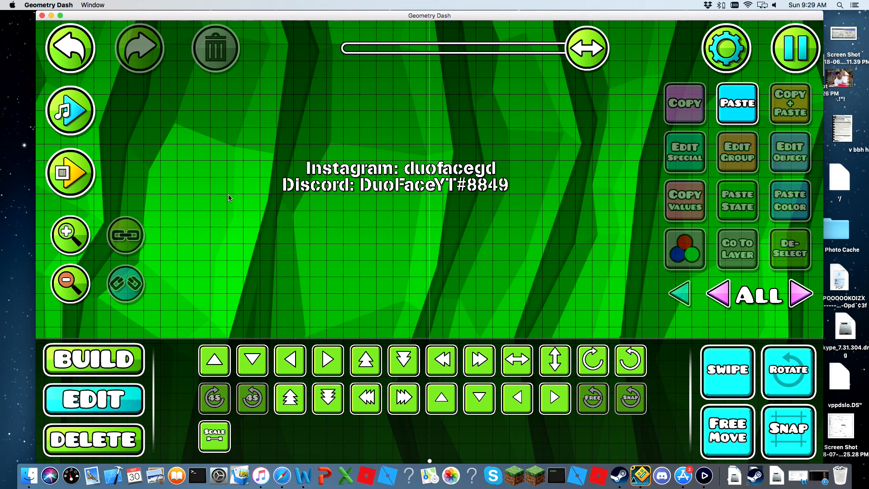
mouse_move(261, 214)
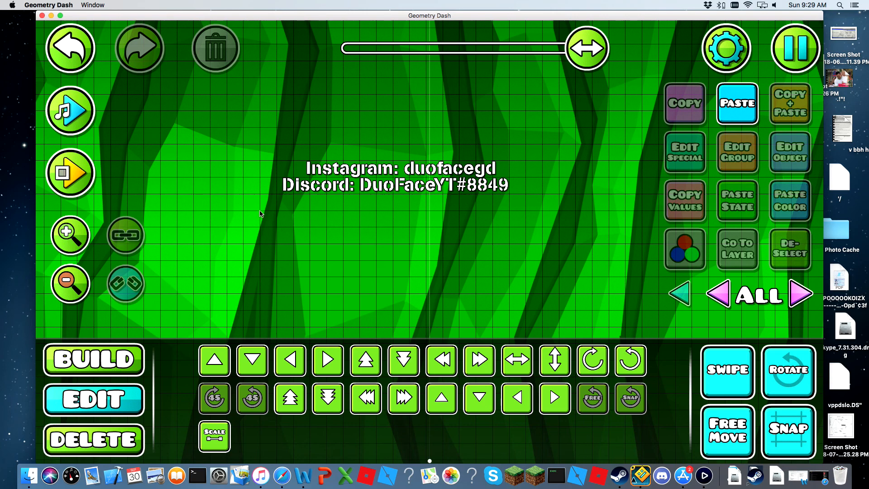